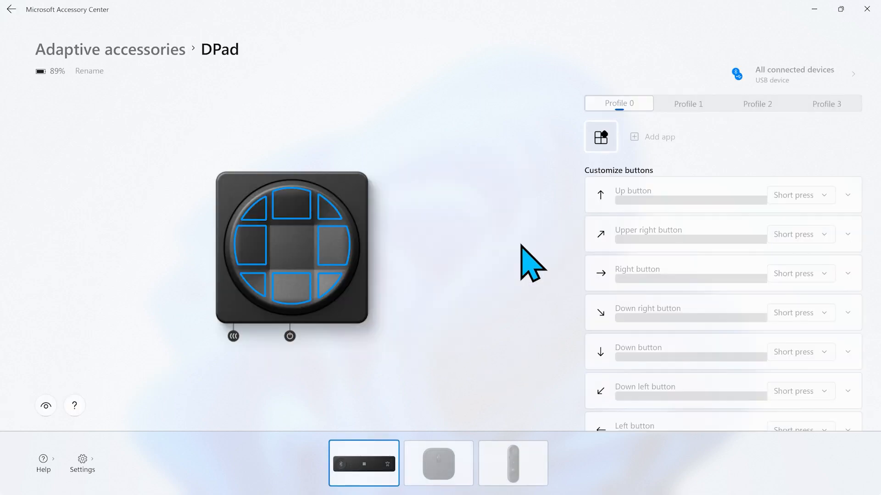
mouse_move(435, 242)
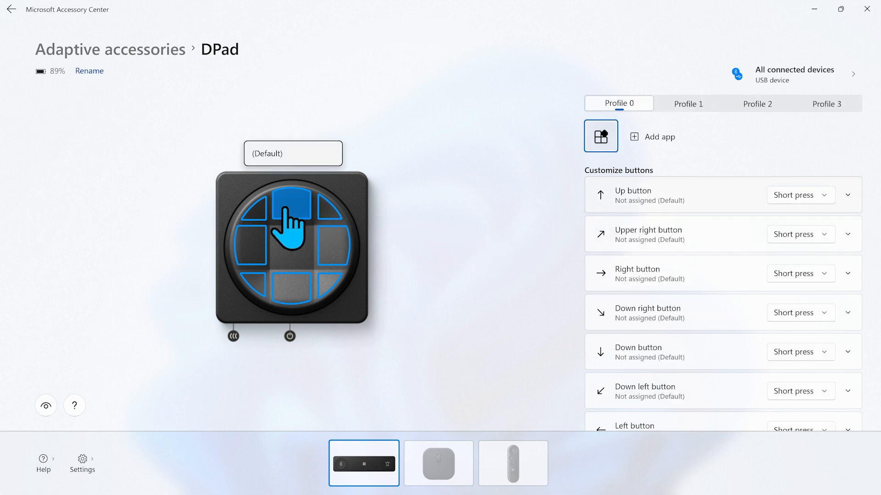
Step: Assign Move cursor to the DPad up button and go to its detailed settings
click(848, 195)
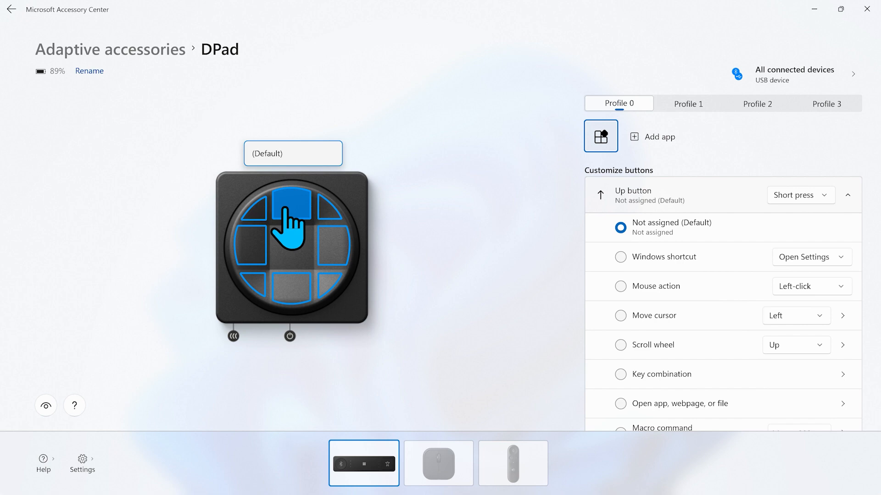
mouse_move(617, 331)
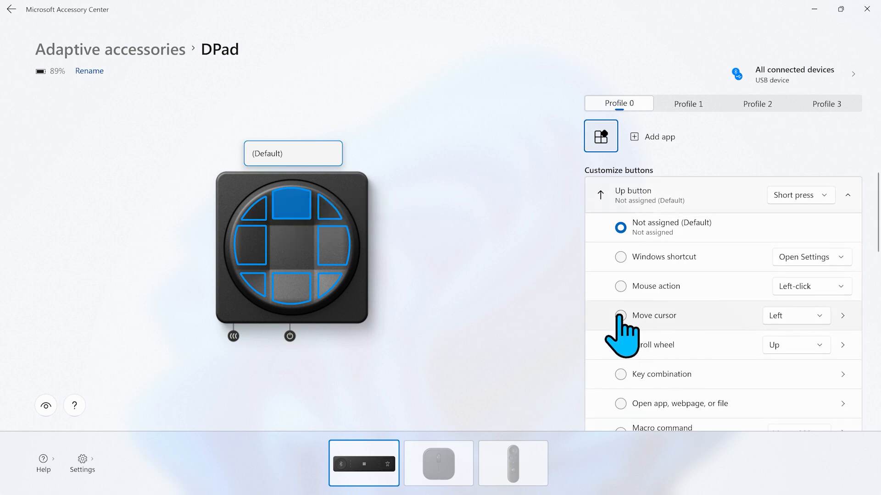
click(620, 314)
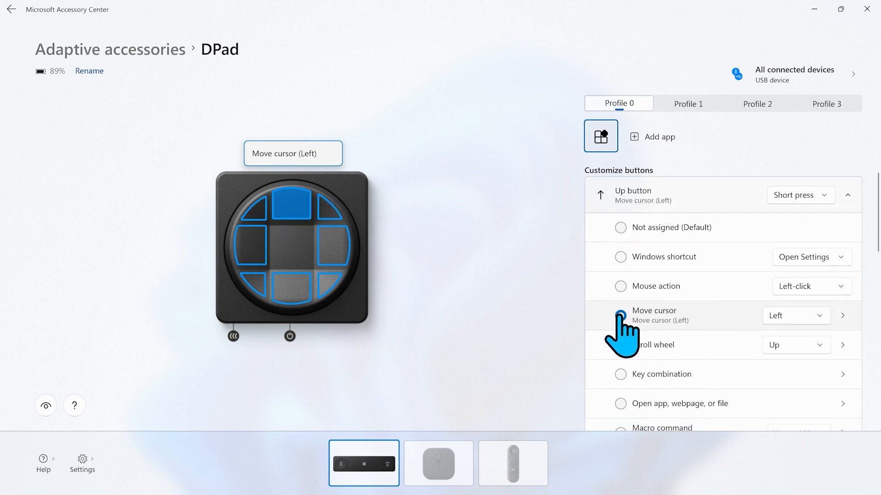
click(620, 315)
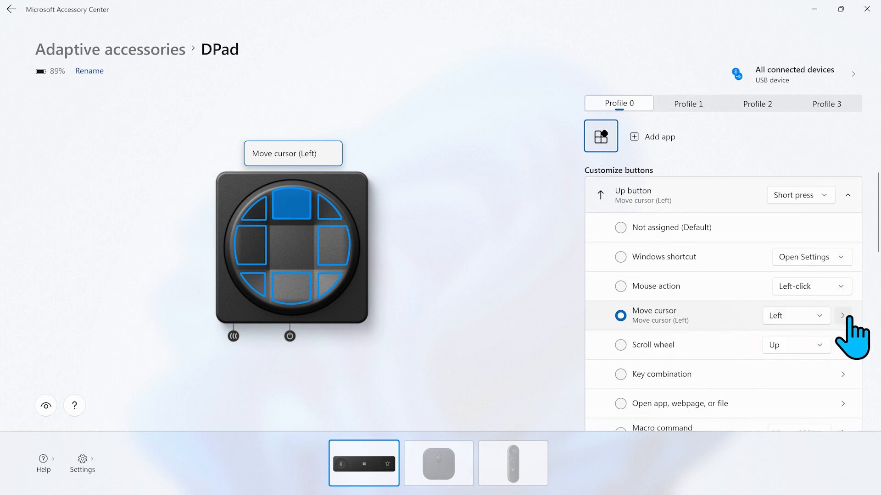
click(842, 315)
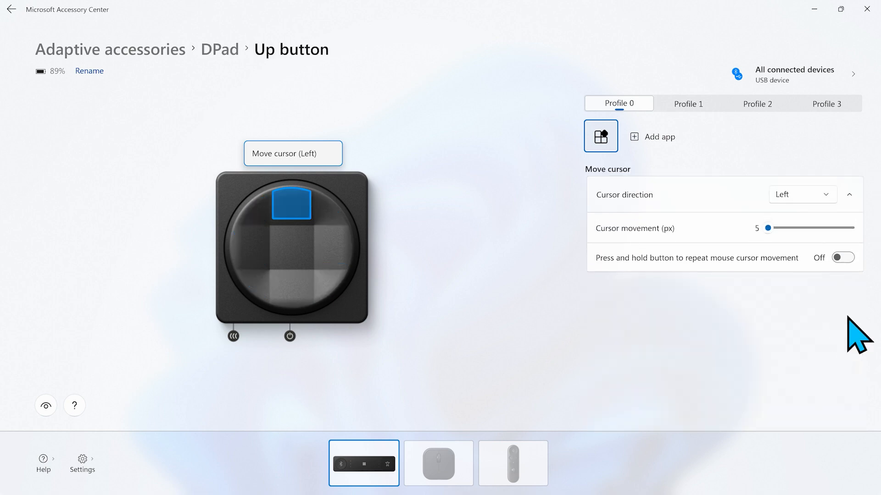
Step: Set direction Up, movement 15 px, and repeat while held On
click(802, 195)
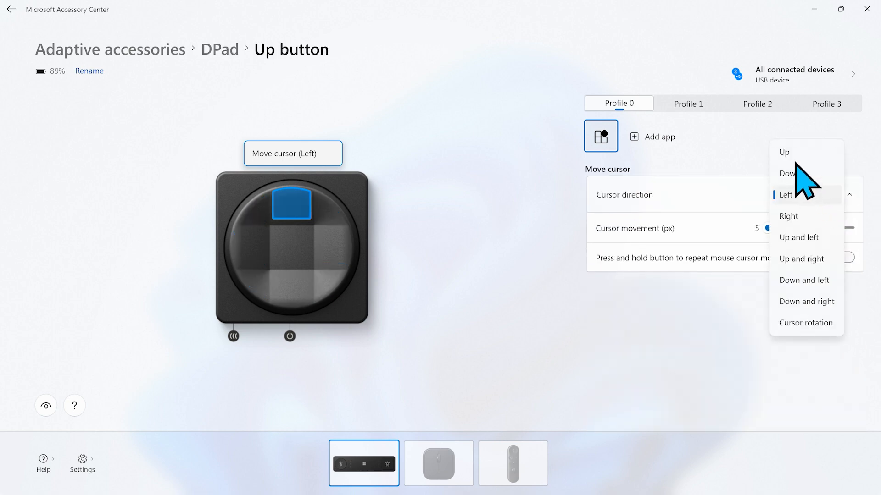
click(784, 151)
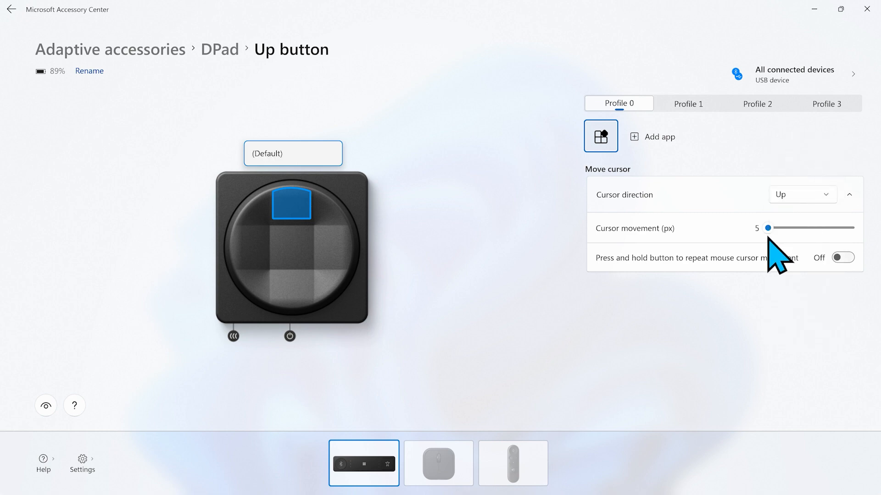
drag(766, 229, 773, 229)
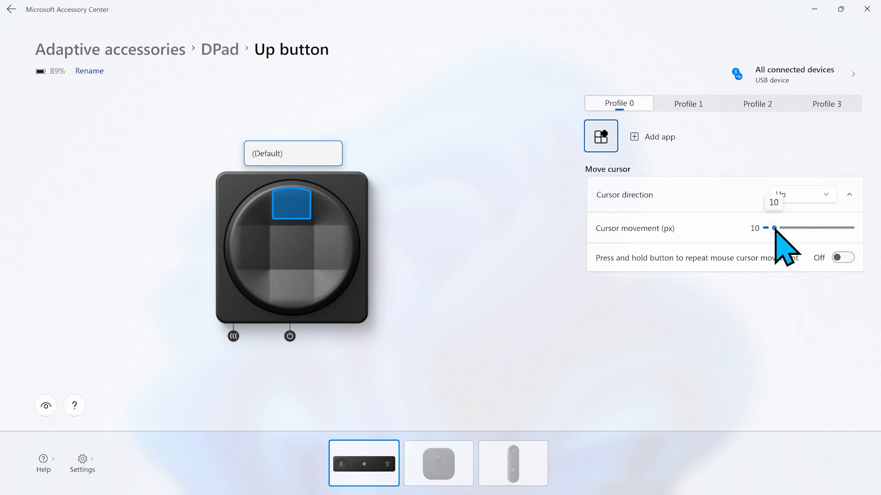
drag(765, 228, 775, 228)
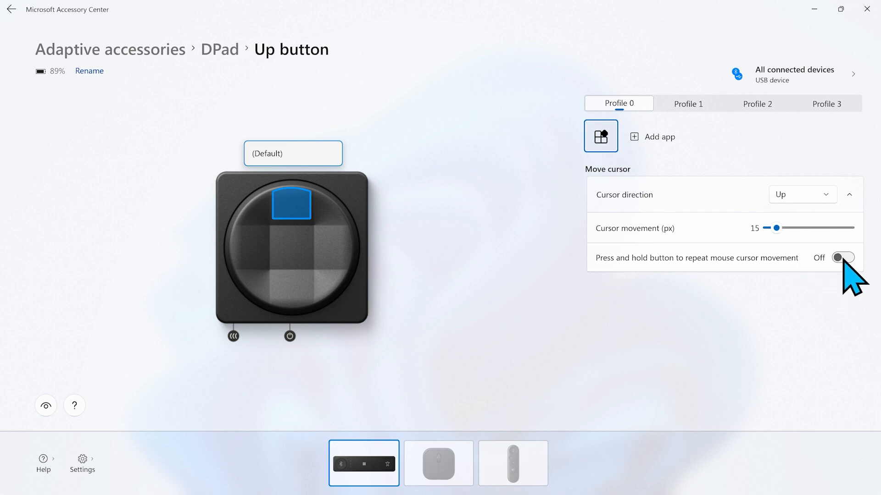
click(841, 258)
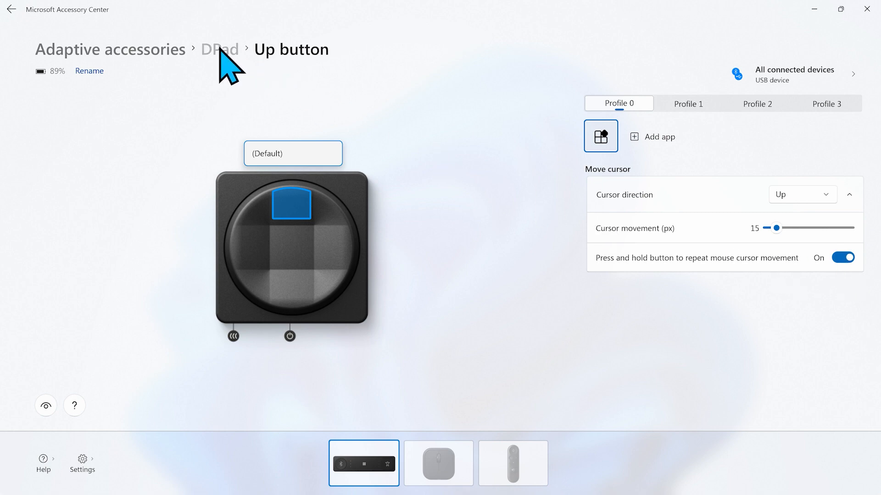
Step: Assign Move cursor to the upper-right button at 15 px with repeat On, then to the upper-left button
click(220, 49)
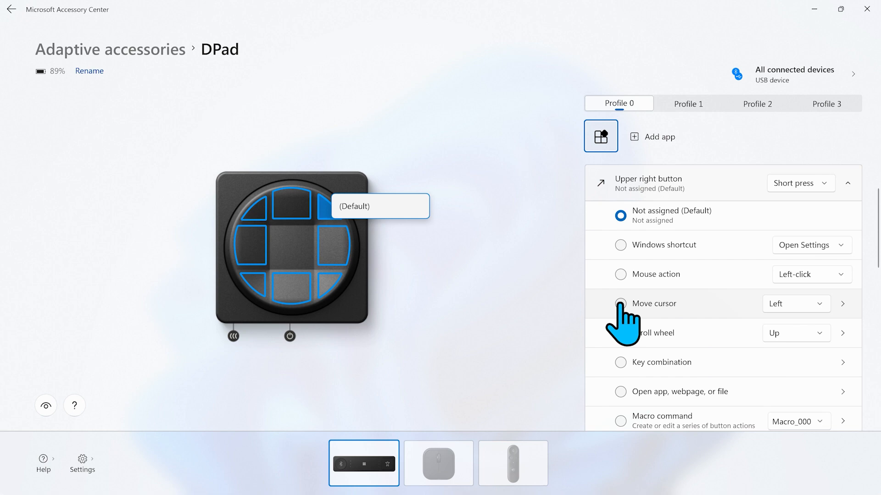
click(621, 304)
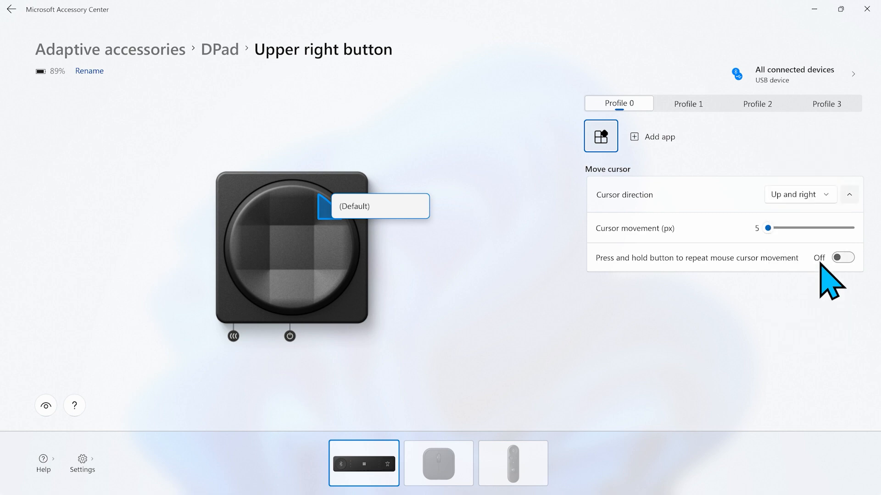
drag(766, 228, 778, 228)
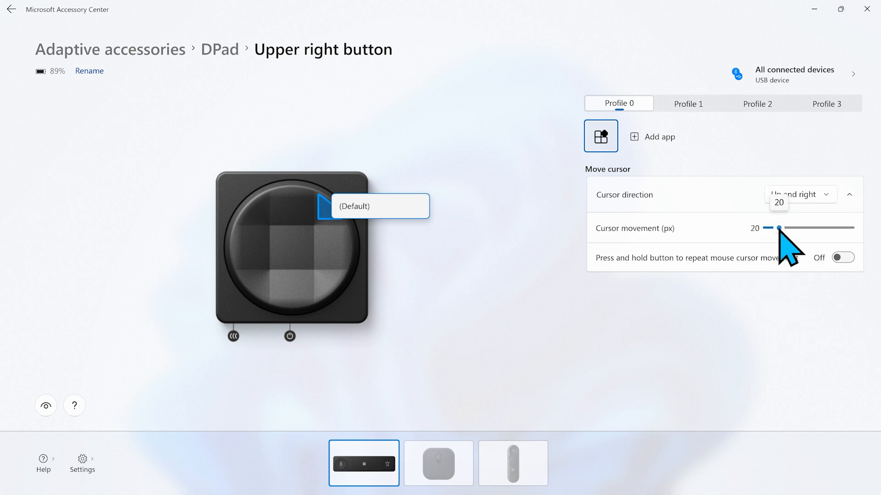
drag(779, 228, 777, 229)
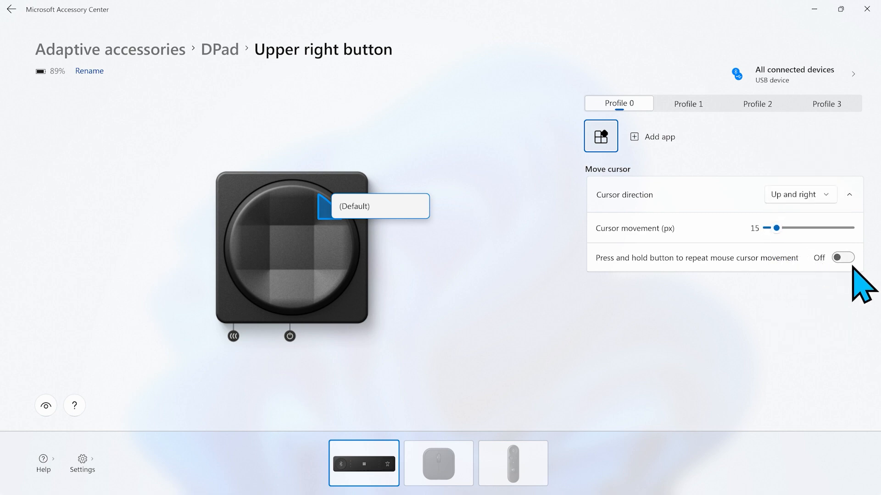
click(842, 258)
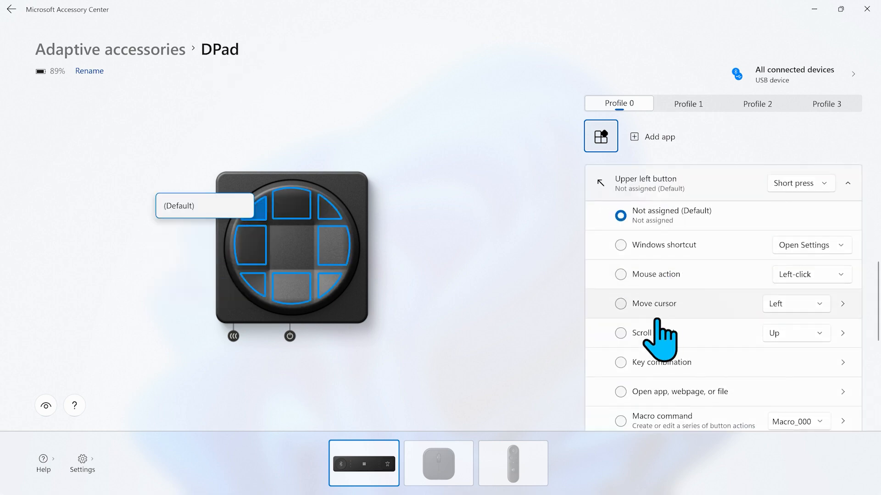
click(620, 304)
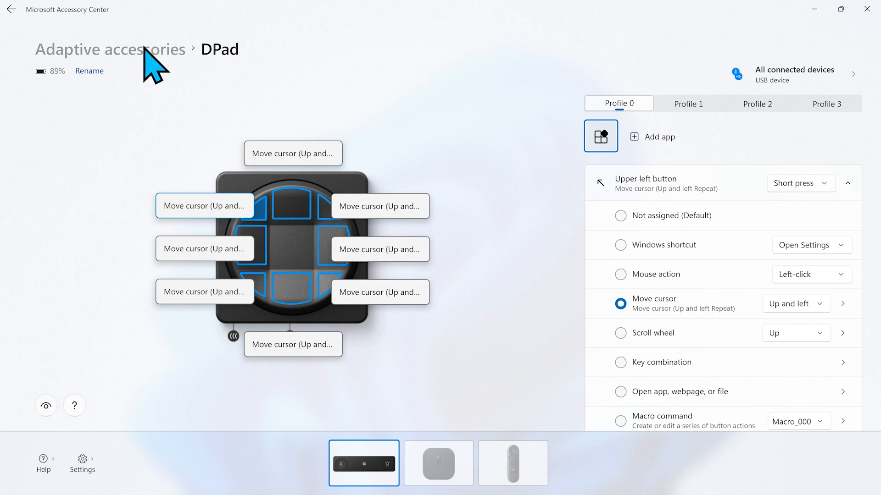
Step: In SplitPad settings, assign the left button the Mouse action Left-click
click(10, 9)
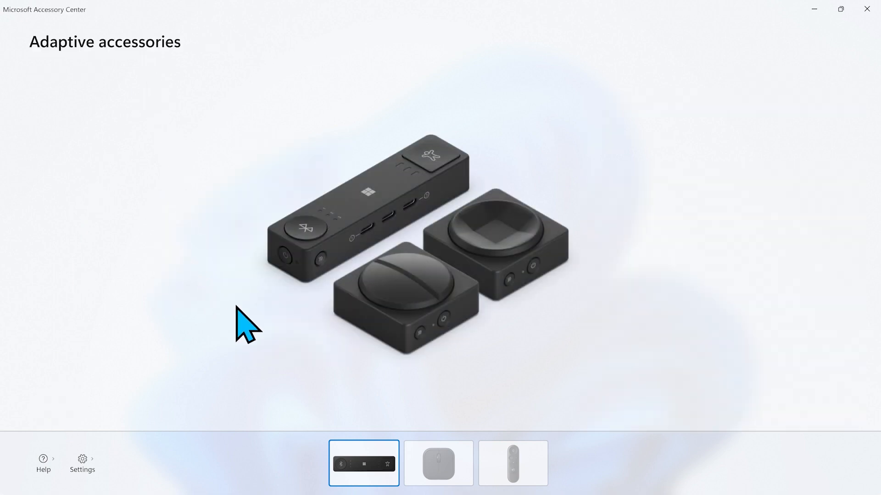
click(364, 464)
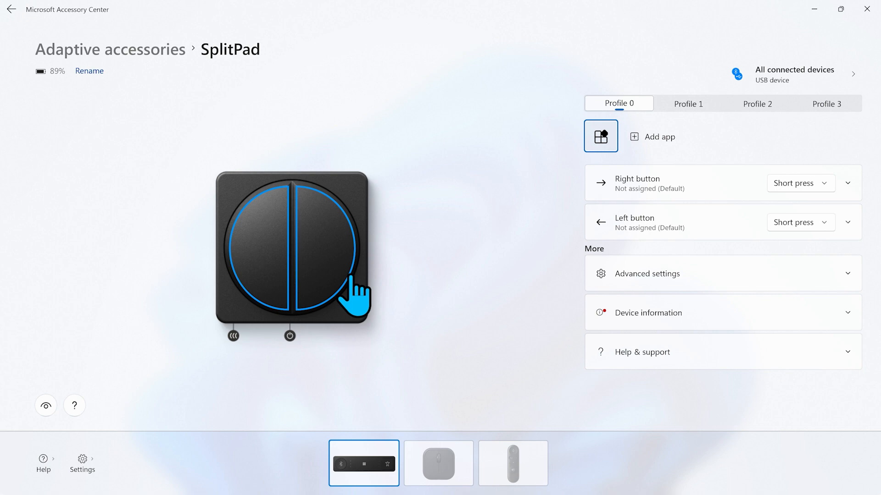
click(849, 222)
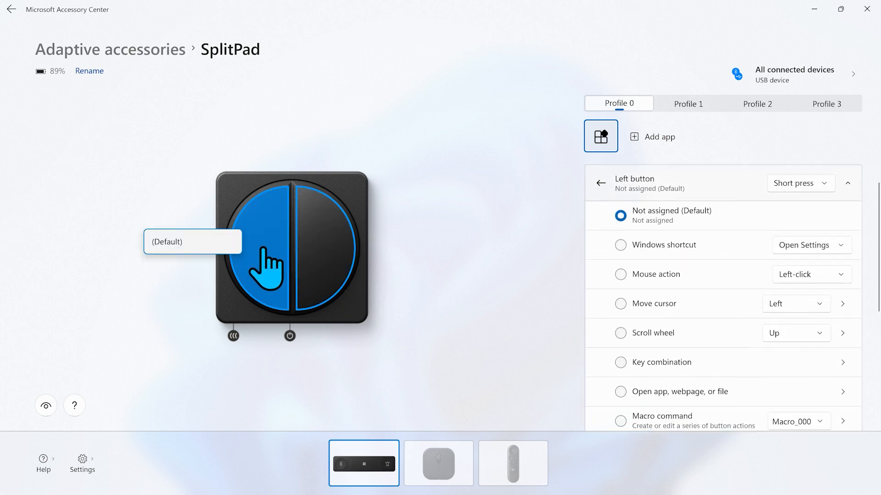
mouse_move(622, 286)
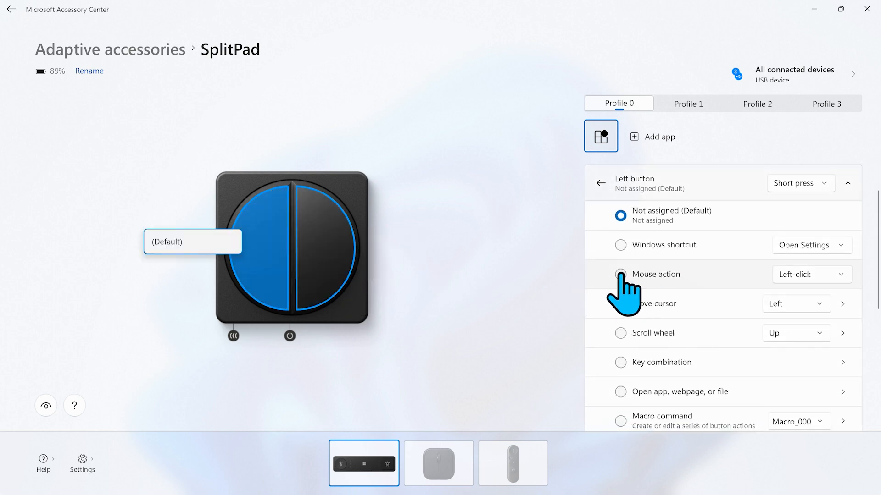
click(620, 274)
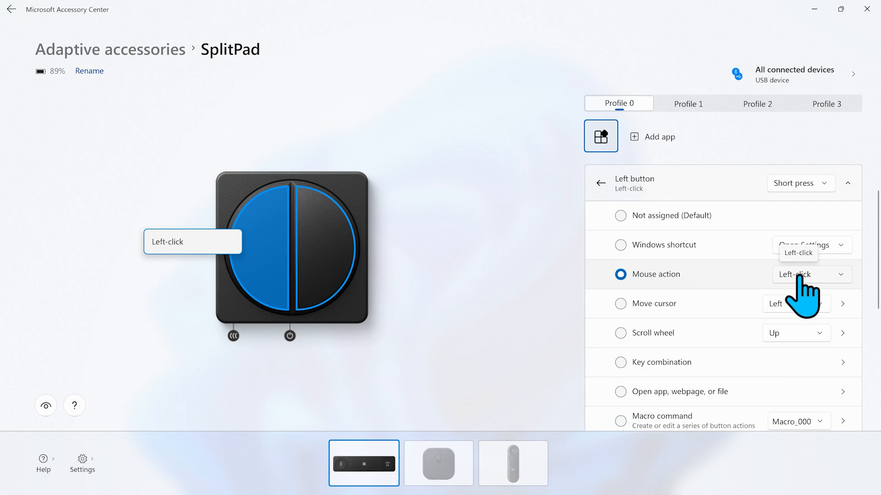
mouse_move(428, 263)
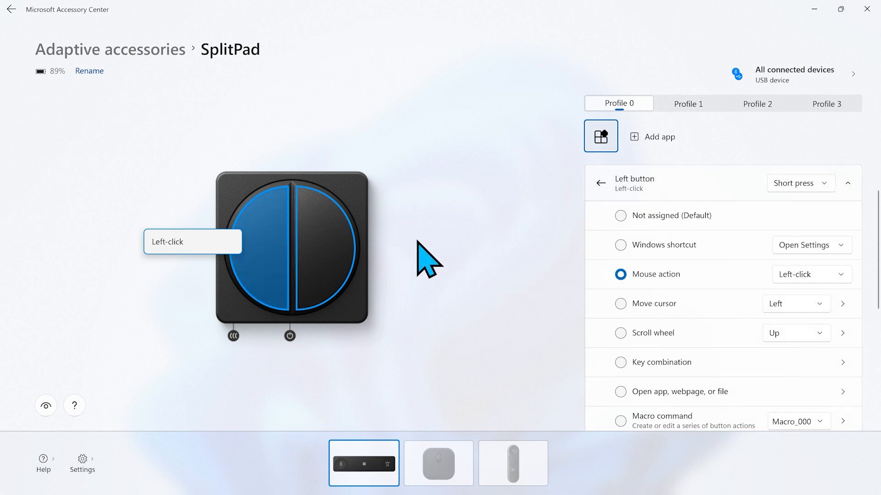
Step: Assign the right button the Mouse action Right-click
click(326, 250)
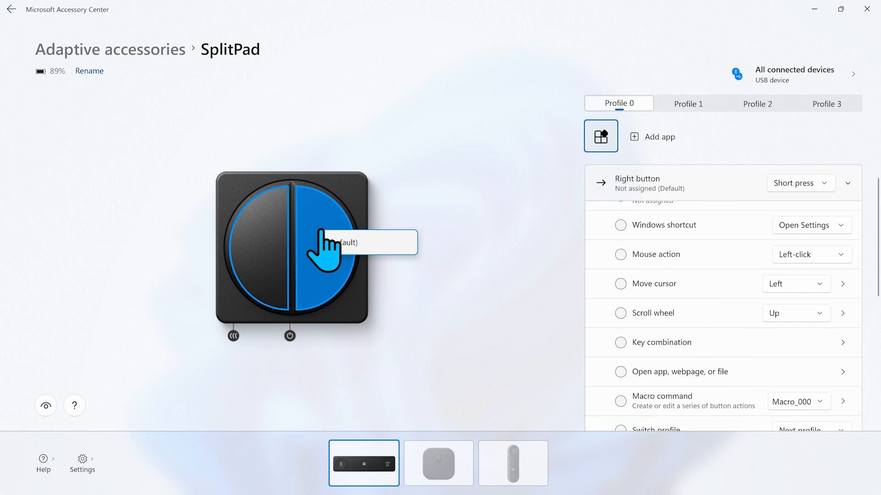
click(620, 275)
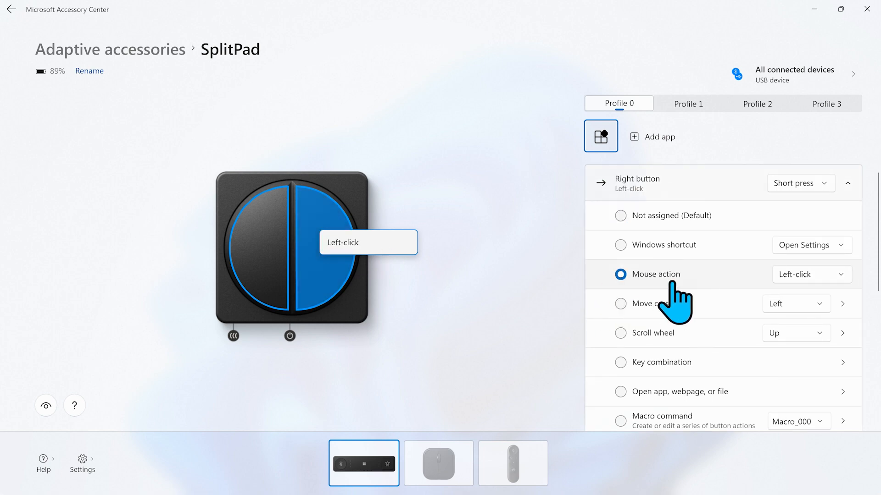
click(810, 275)
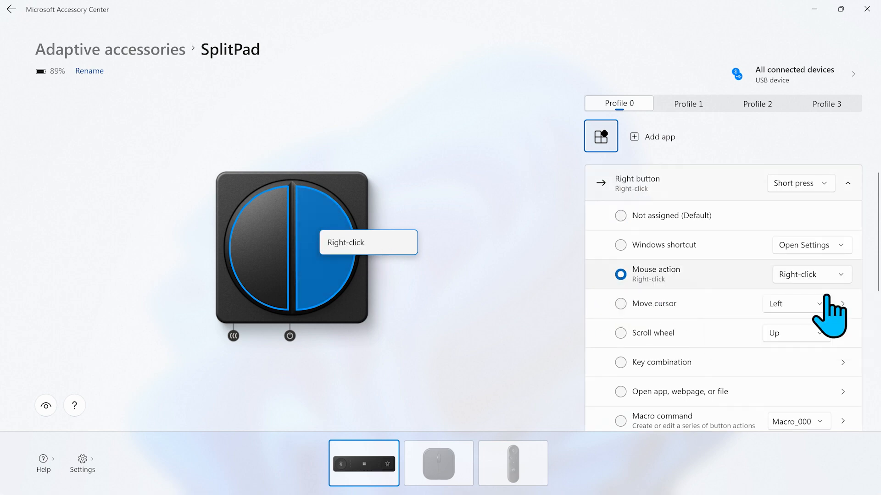
mouse_move(46, 405)
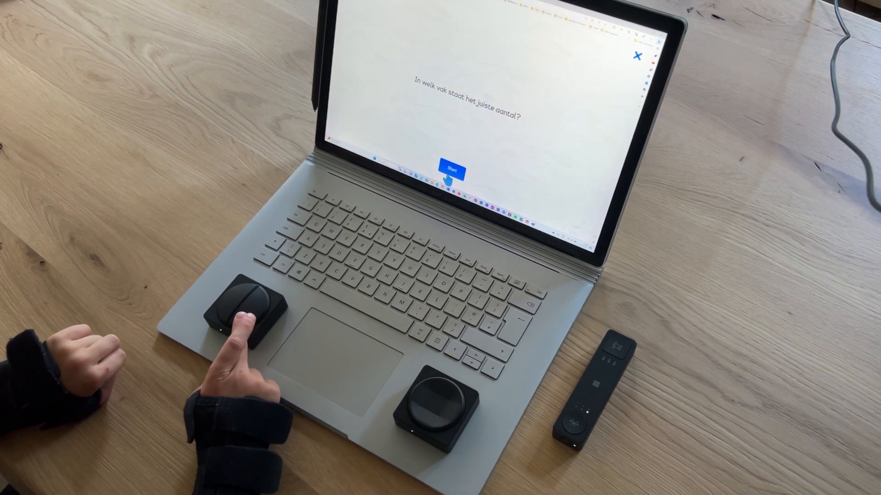
Step: Start the counting quiz on the laptop so the picture cards appear
click(452, 168)
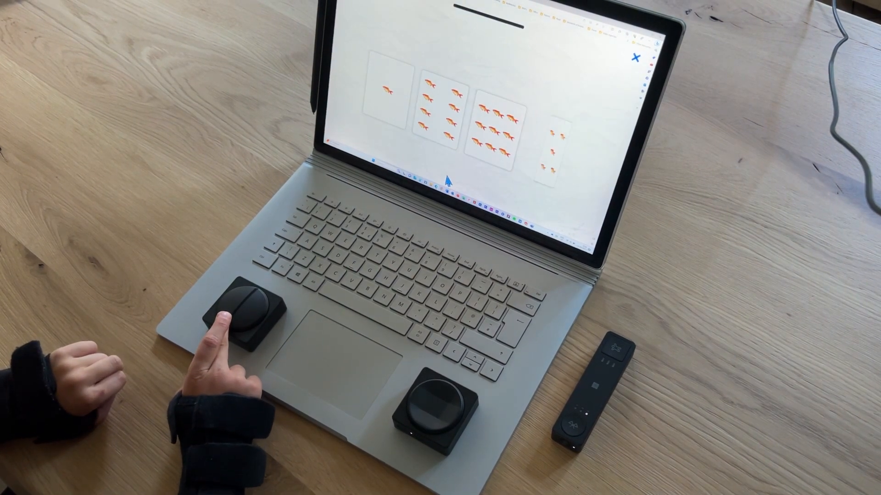